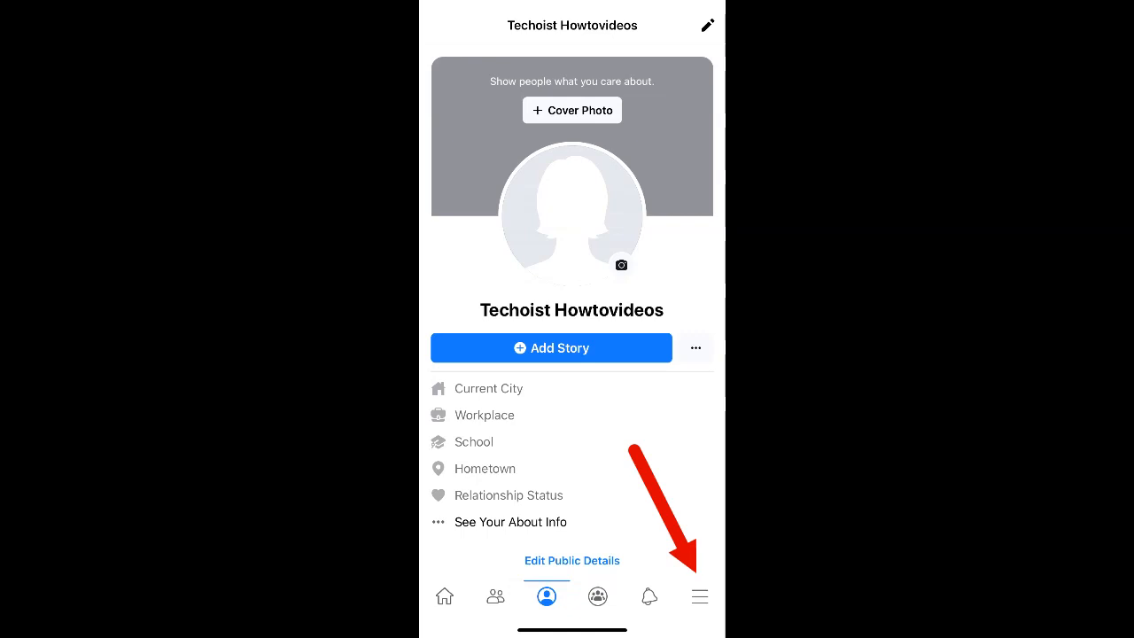
Step: Go from the main menu through Settings & Privacy to the Settings page
{"action": "left_click", "coordinate": [699, 596]}
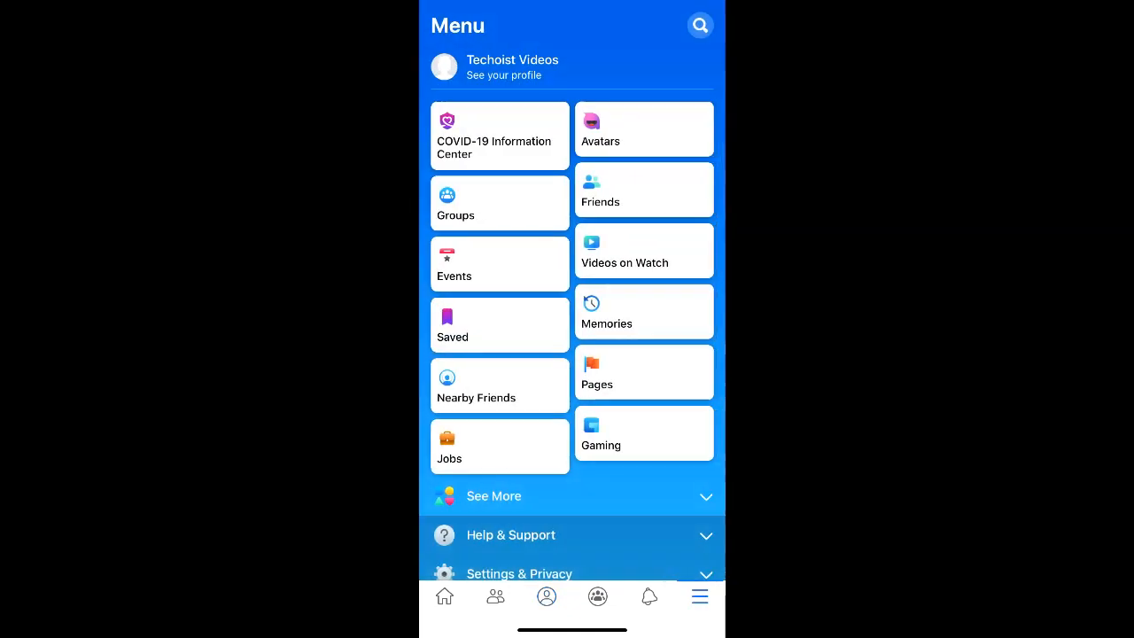
{"action": "scroll", "scroll_direction": "up", "scroll_amount": 3}
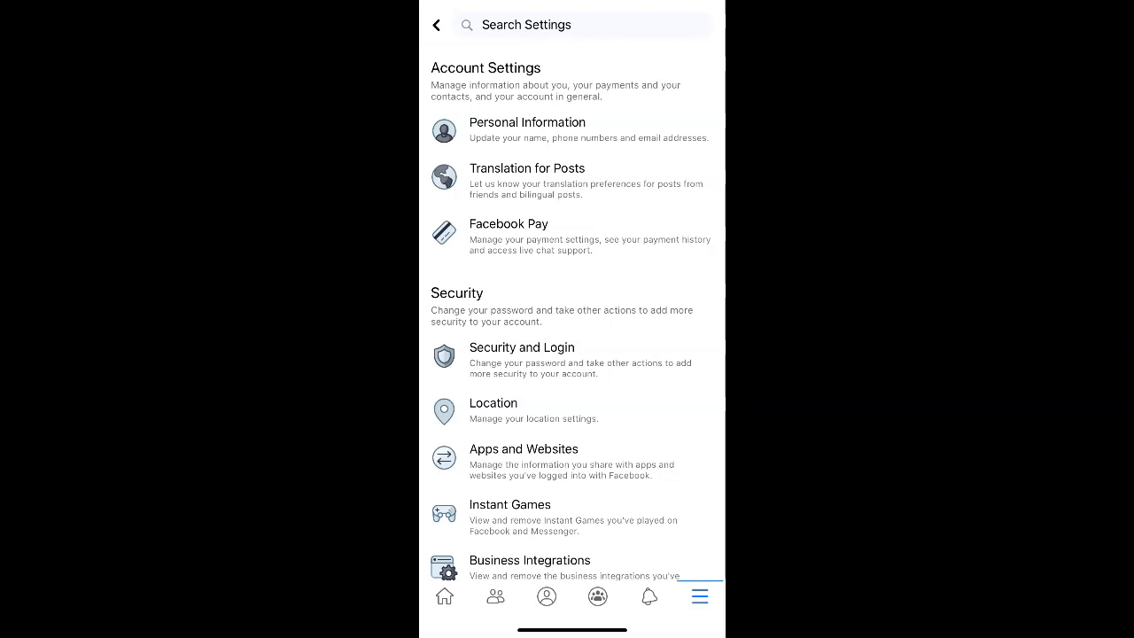
Step: Open Personal Information, then the Name form showing Techoist Howtovideos
{"action": "left_click", "coordinate": [527, 122]}
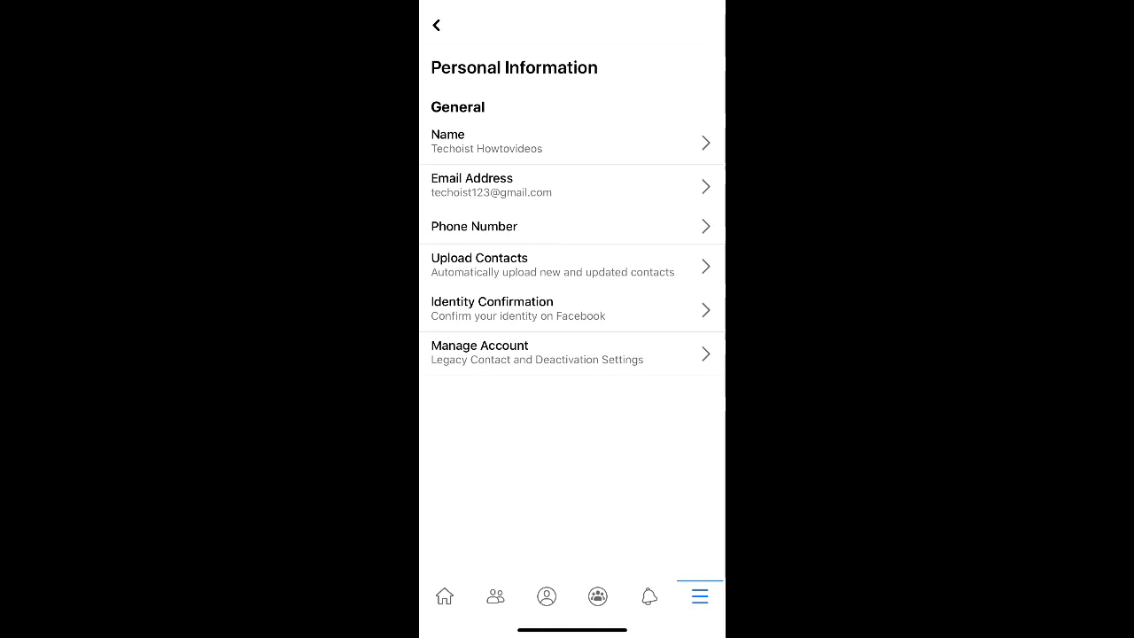
{"action": "left_click", "coordinate": [571, 142]}
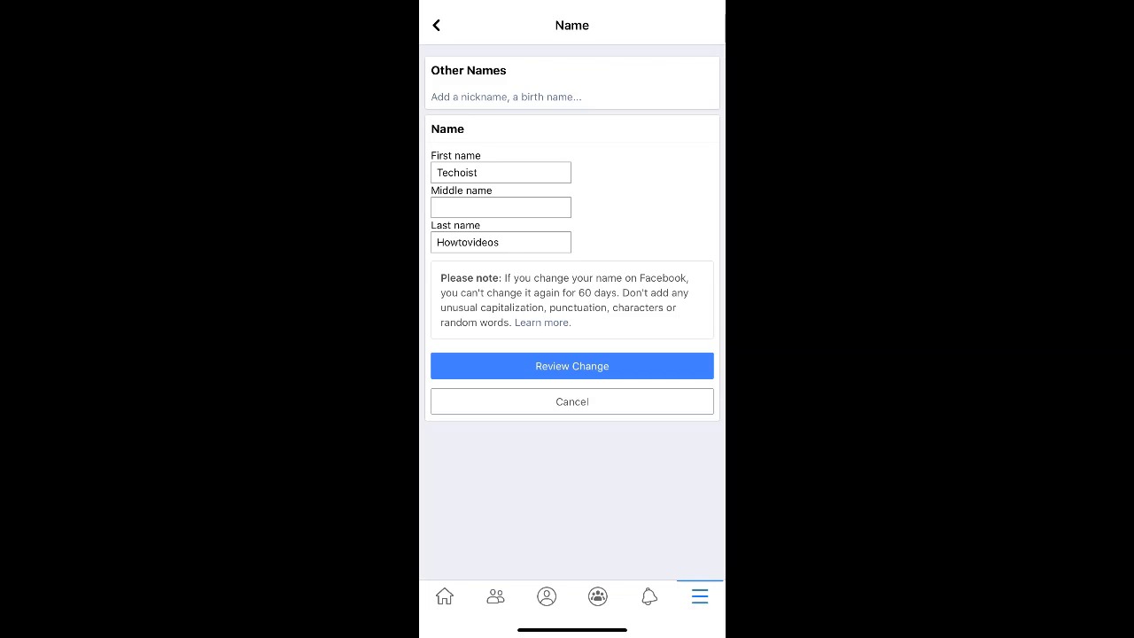
Step: Change the last name from Howtovideos to Videos and preview 'Techoist Videos'
{"action": "left_click", "coordinate": [499, 242]}
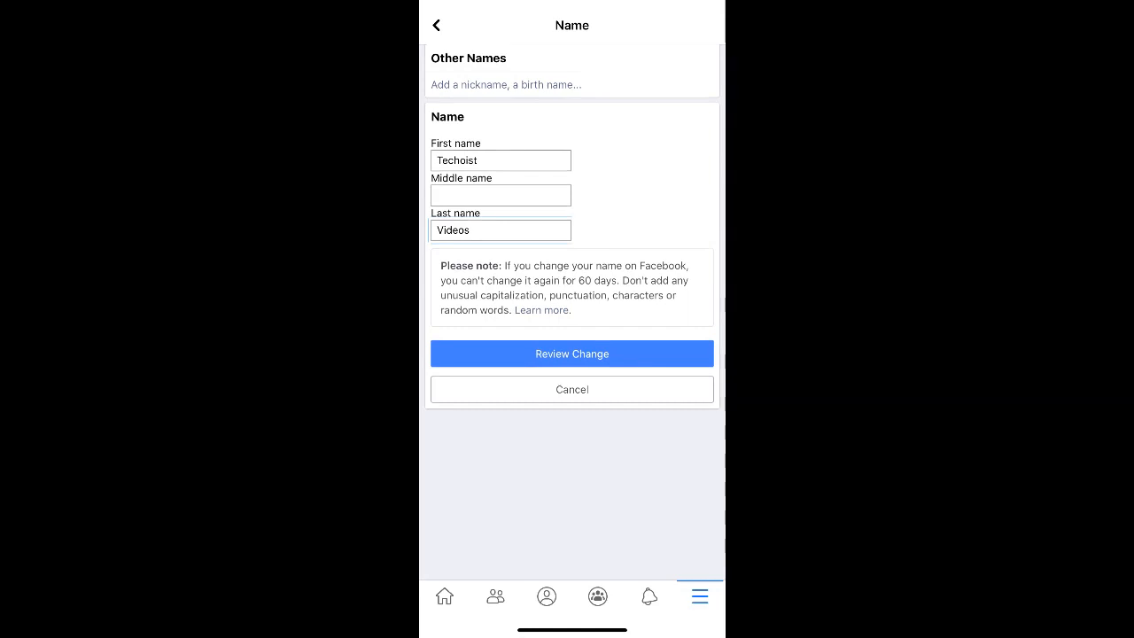
{"action": "left_click", "coordinate": [571, 354]}
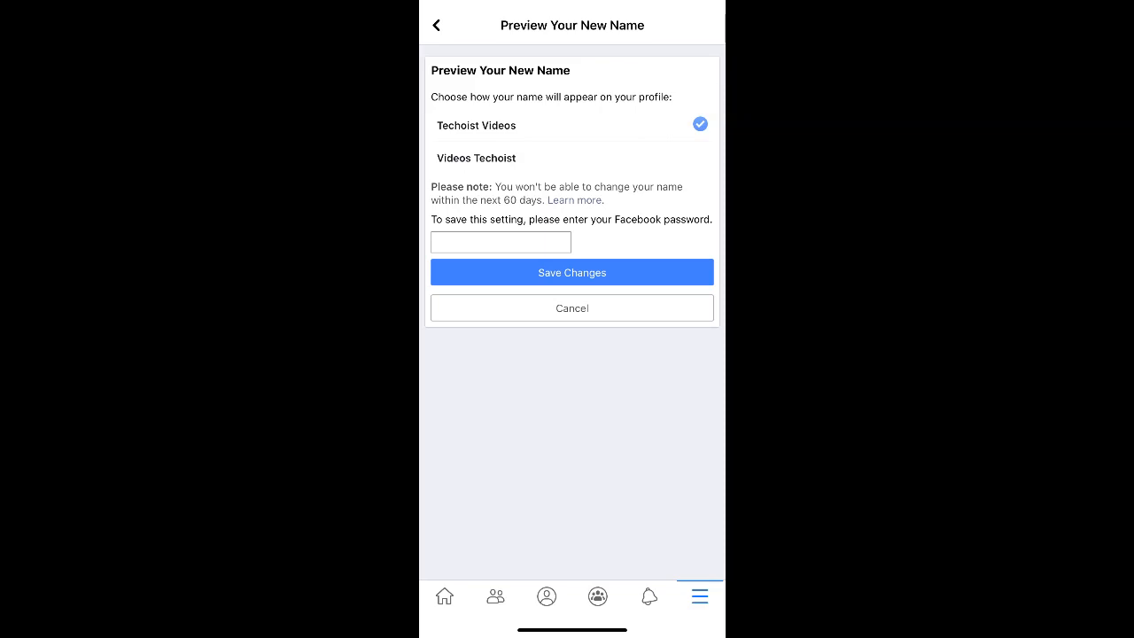
Step: Confirm with the account password and save the name 'Techoist Videos'
{"action": "left_click", "coordinate": [500, 242]}
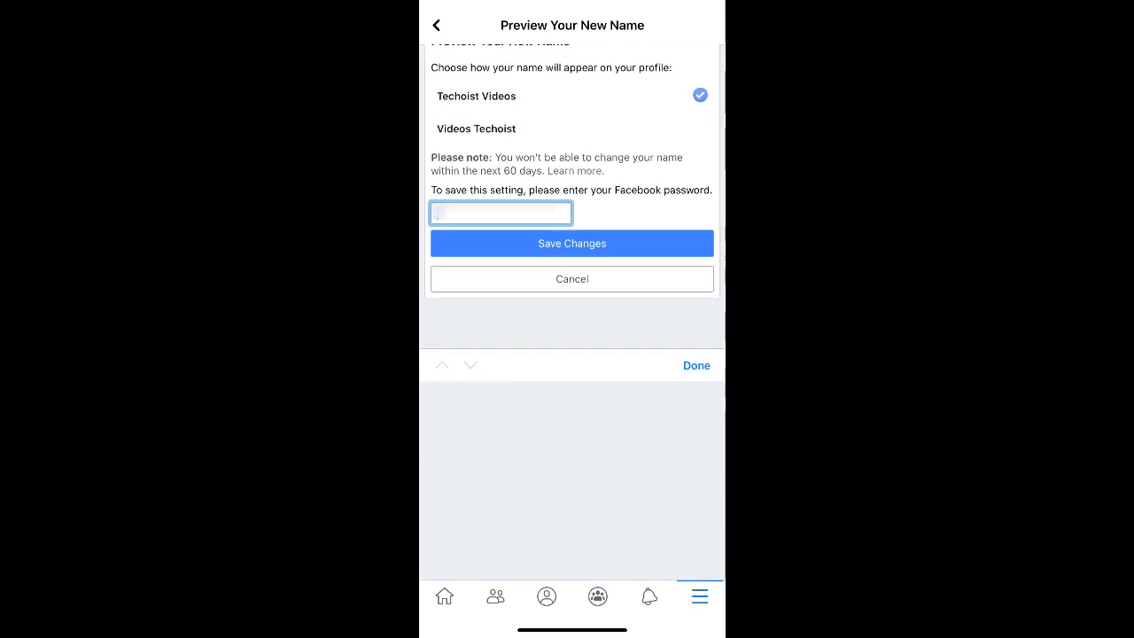
{"action": "type", "text": "password"}
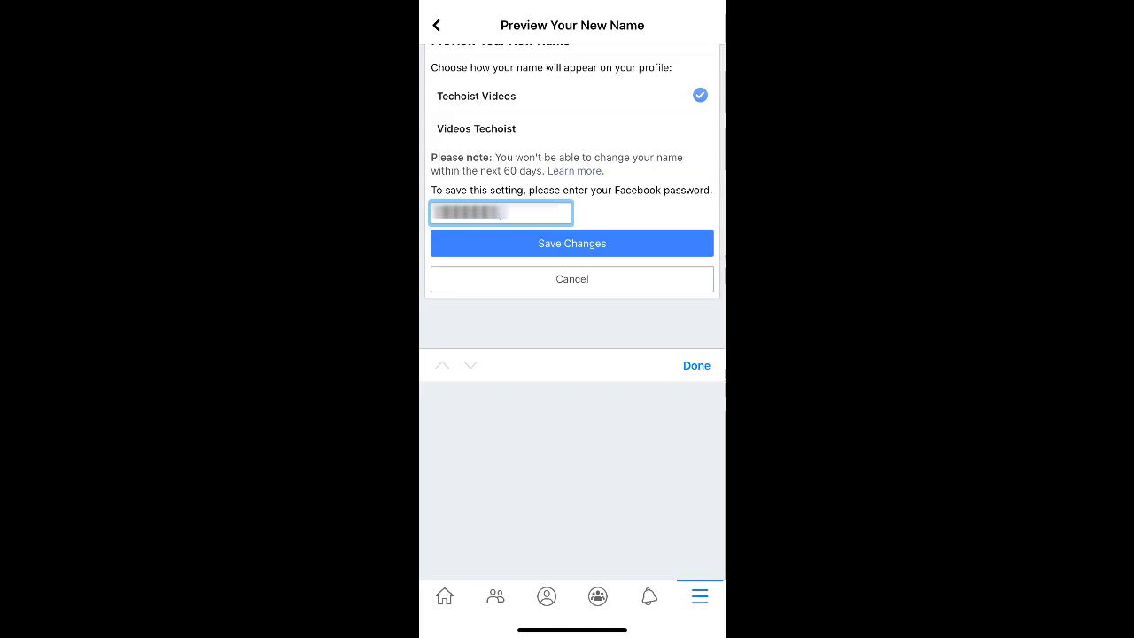
{"action": "left_click", "coordinate": [697, 365]}
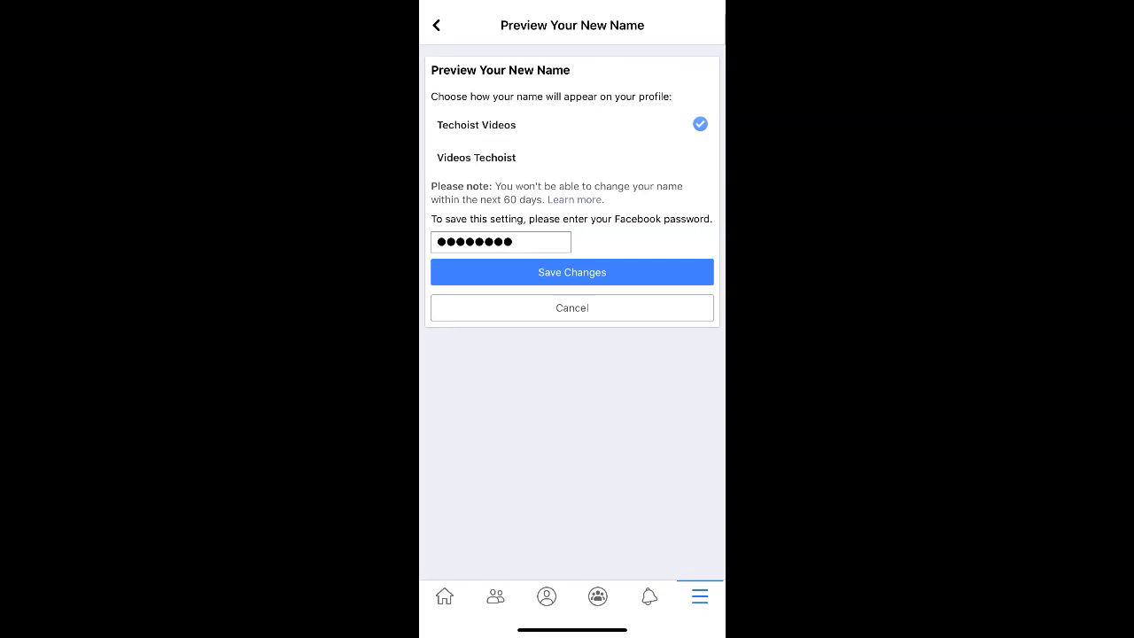
{"action": "left_click", "coordinate": [571, 272]}
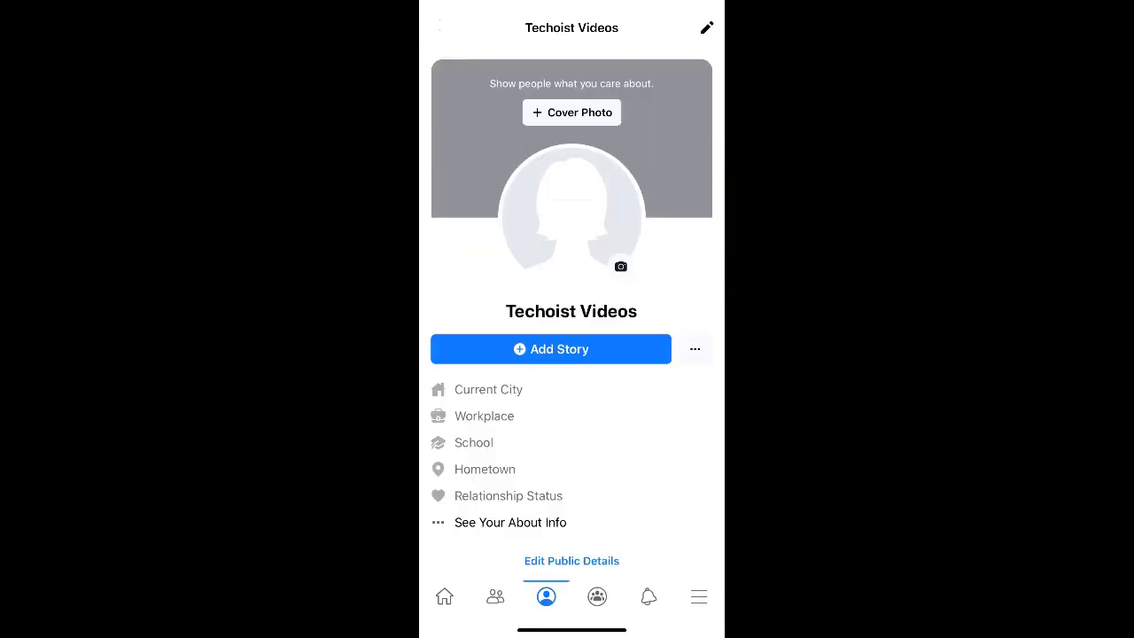